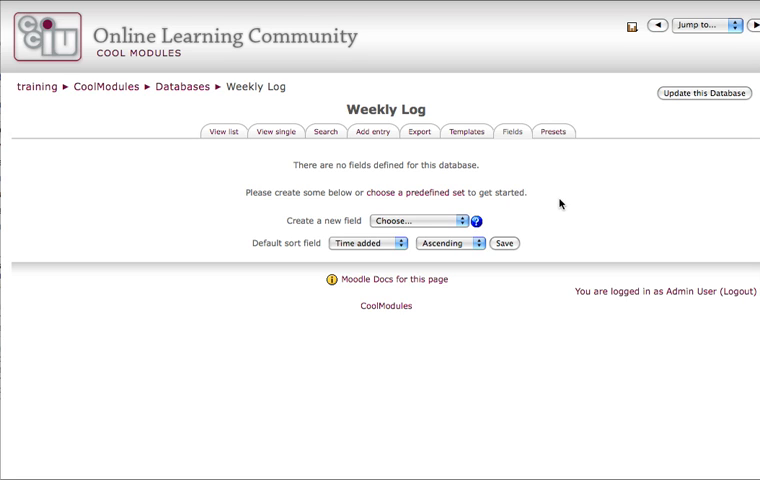
pyautogui.moveTo(578, 189)
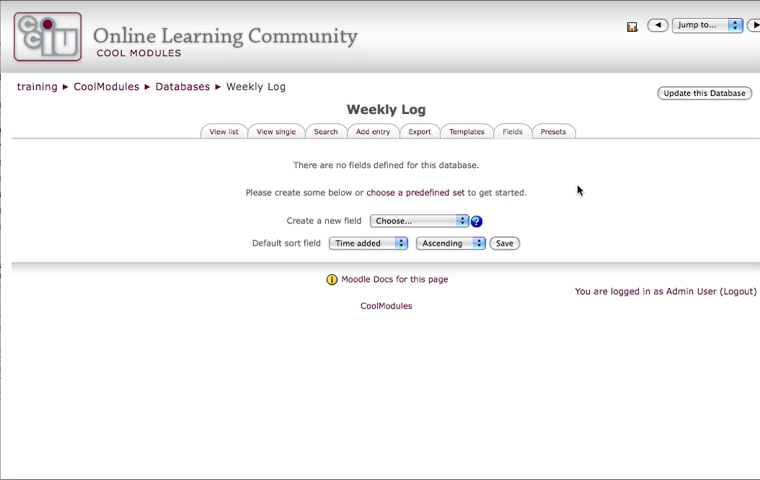
pyautogui.moveTo(448, 112)
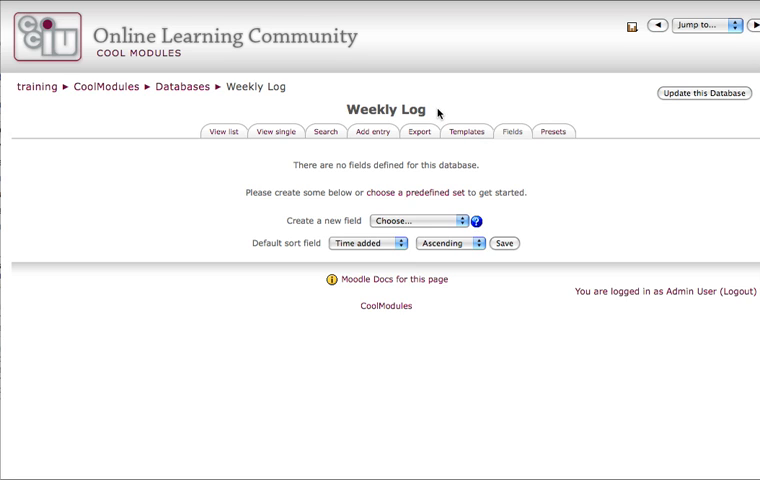
pyautogui.moveTo(517, 170)
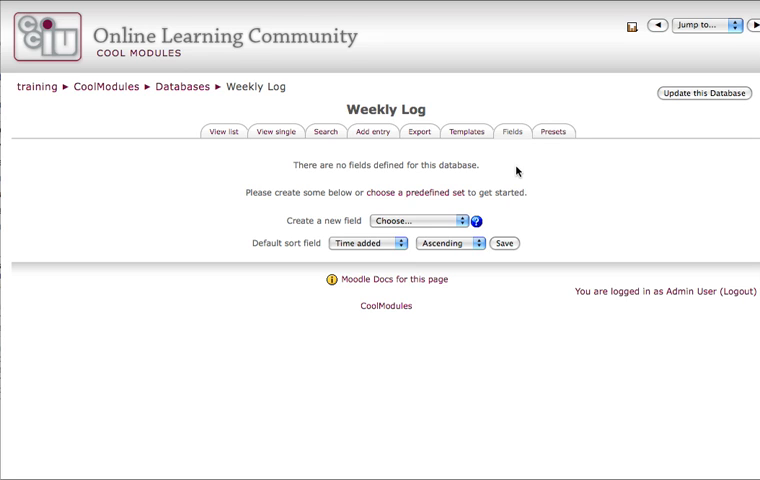
pyautogui.moveTo(514, 142)
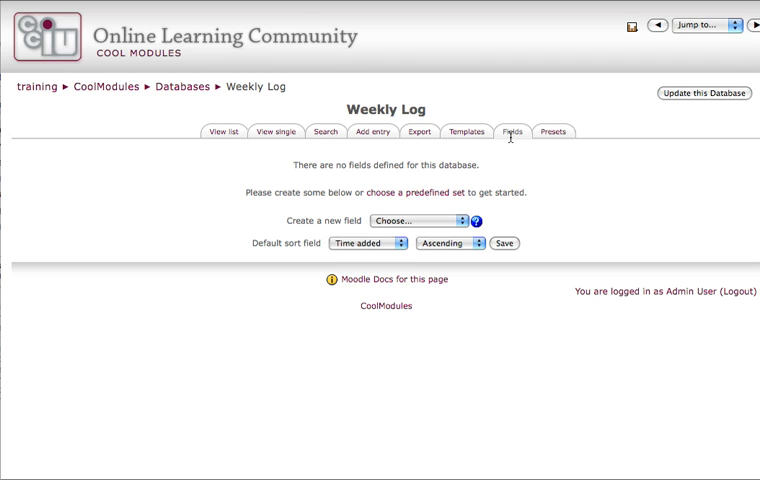
pyautogui.moveTo(519, 148)
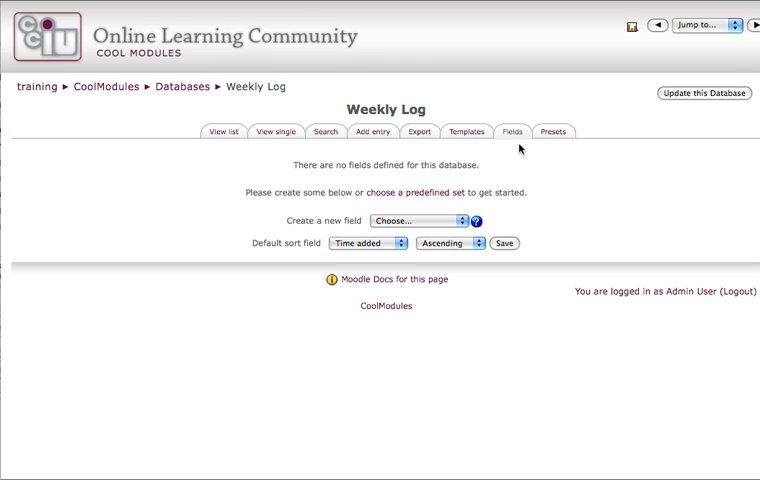
pyautogui.moveTo(514, 140)
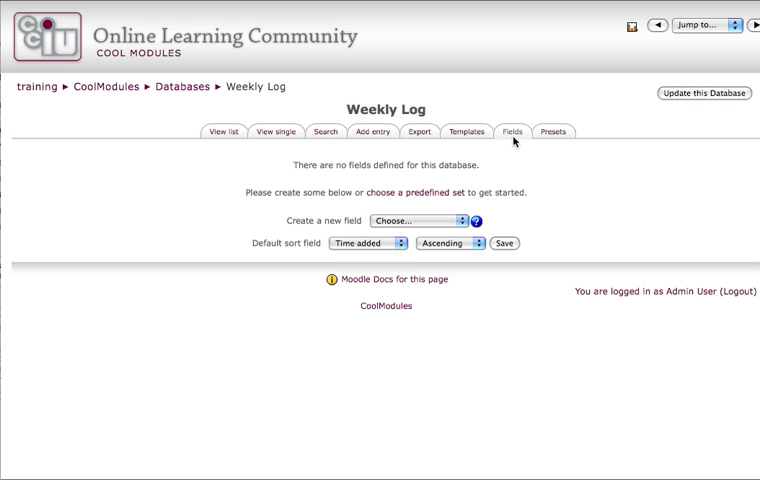
pyautogui.moveTo(434, 221)
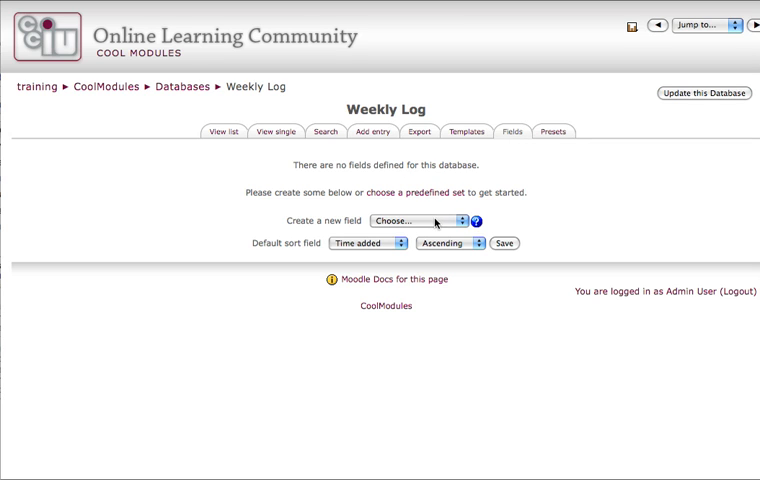
# Add a Date-type field named 'Date' with description 'Date' to the Weekly Log.
pyautogui.click(419, 220)
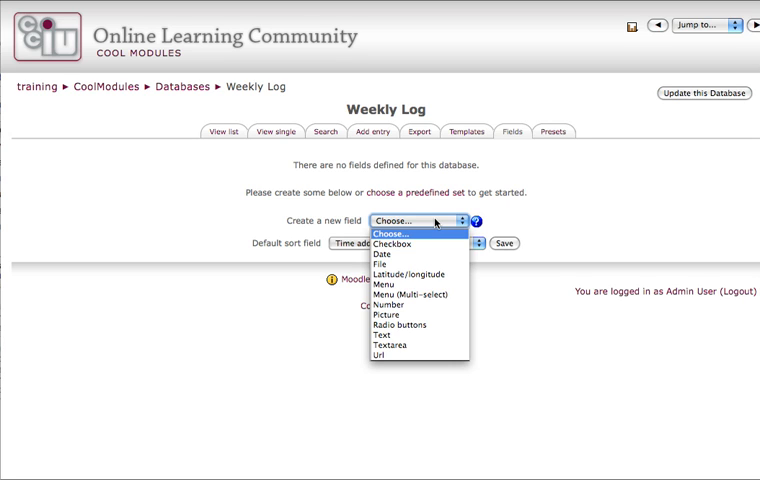
pyautogui.moveTo(435, 228)
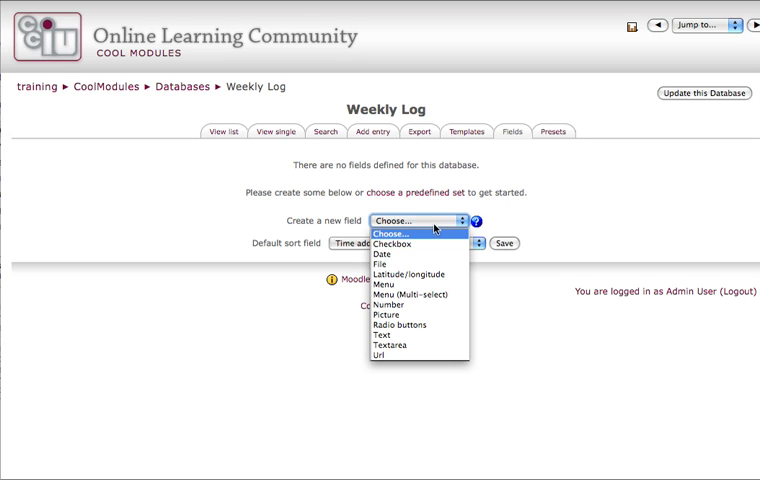
pyautogui.moveTo(396, 254)
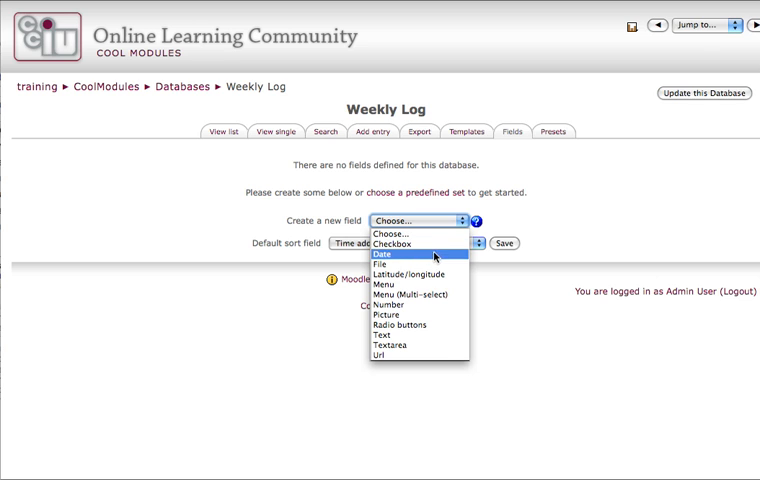
pyautogui.click(412, 253)
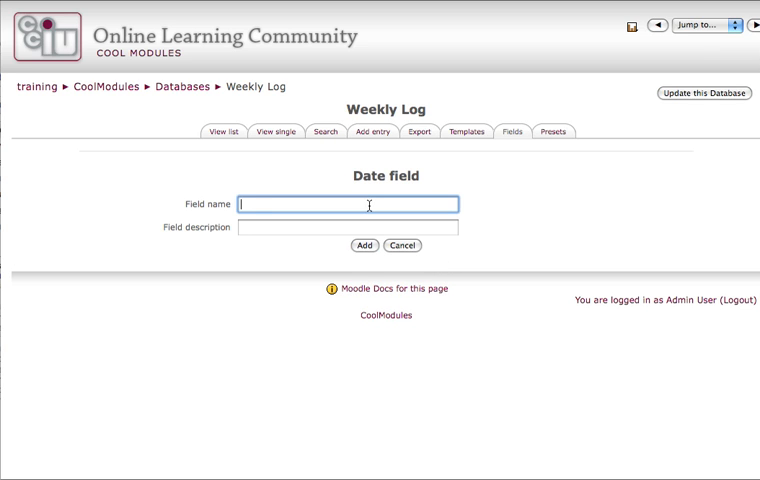
pyautogui.write('Date')
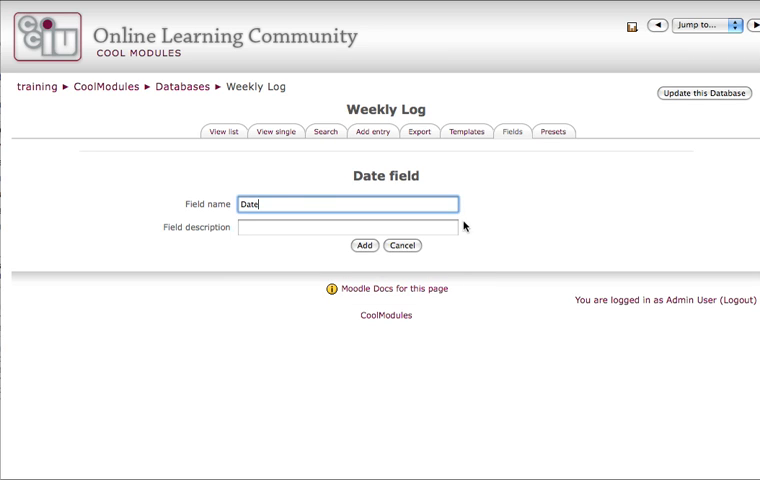
pyautogui.write('D')
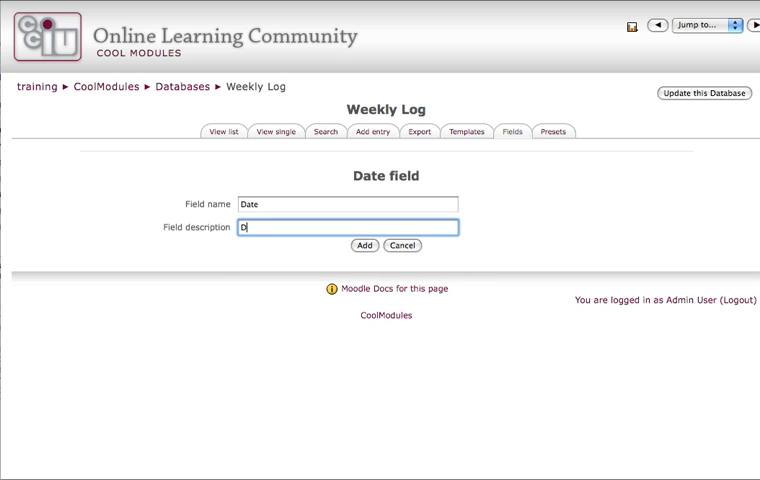
pyautogui.write('ate')
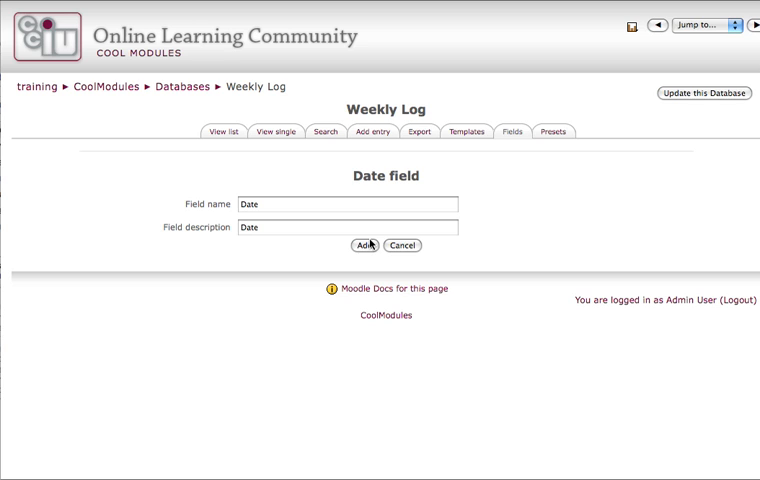
pyautogui.click(362, 245)
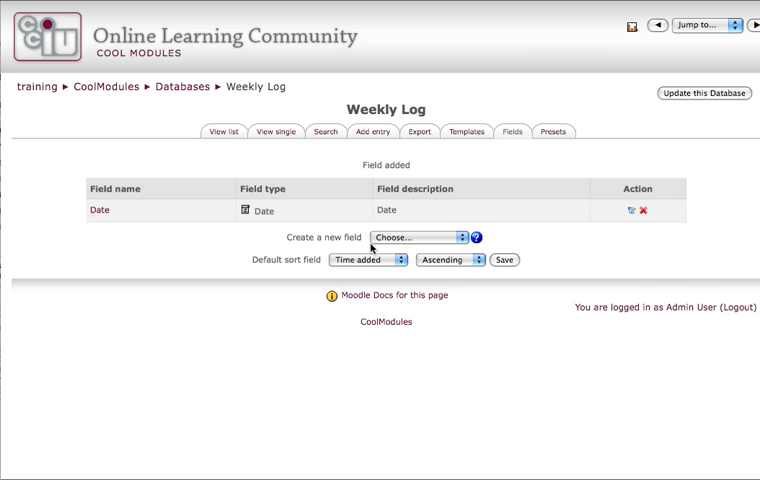
pyautogui.moveTo(446, 212)
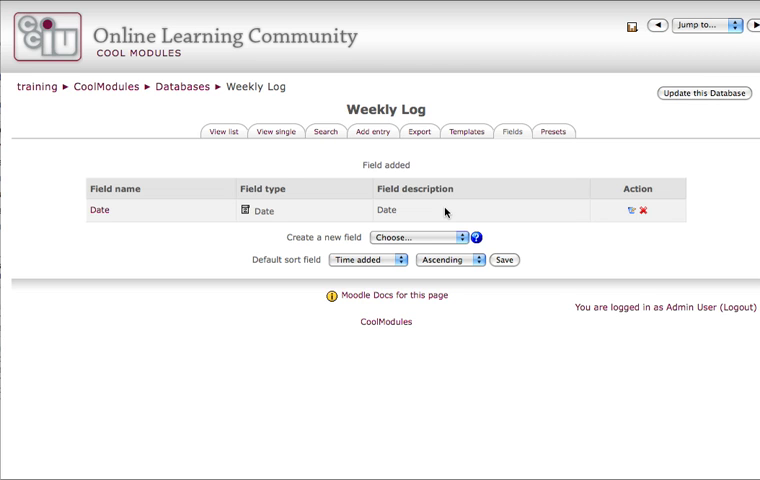
# Add a Textarea field named 'What did you learn?' to the Weekly Log.
pyautogui.click(435, 237)
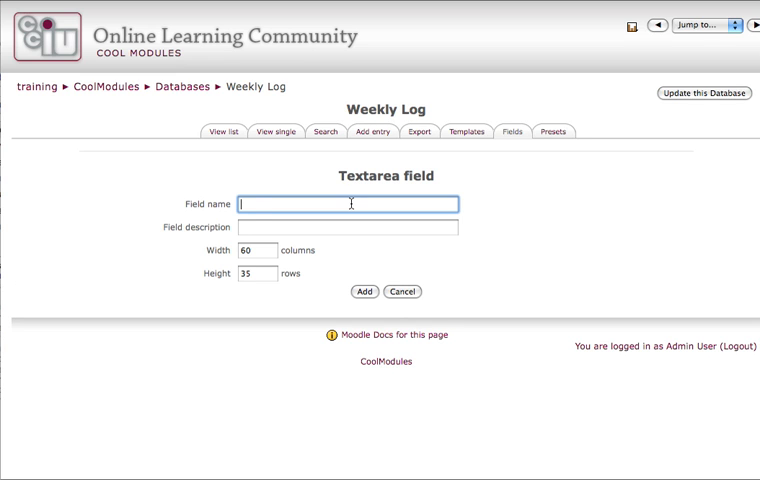
pyautogui.write('What did you le')
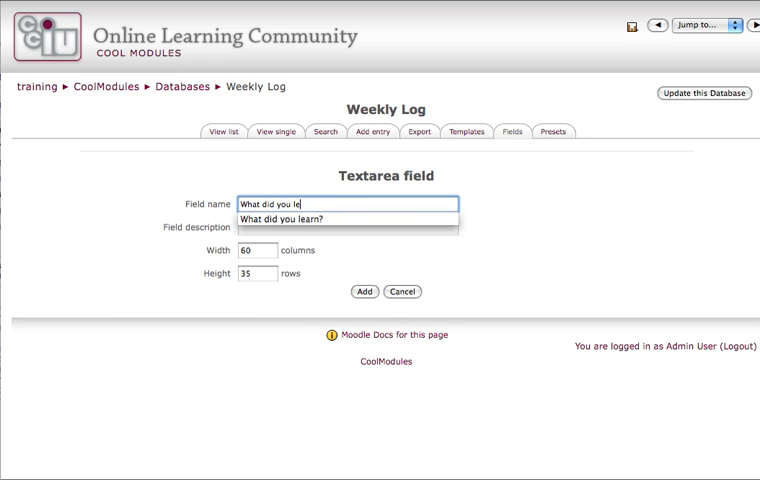
pyautogui.write('ar')
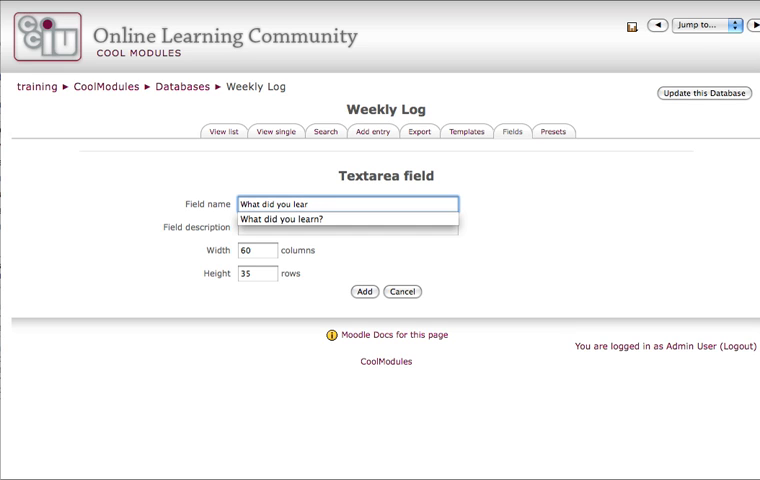
pyautogui.click(347, 227)
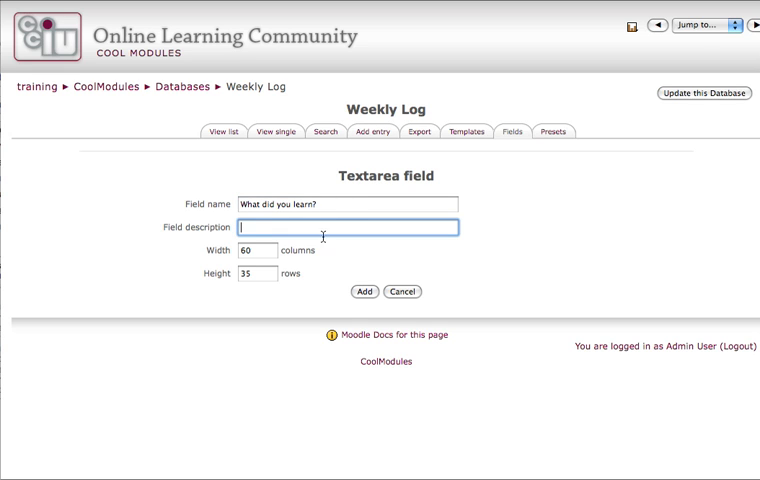
pyautogui.click(365, 291)
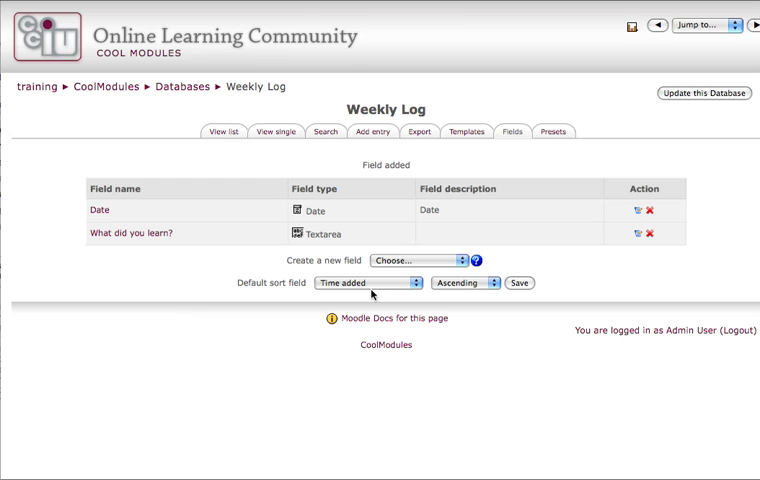
pyautogui.moveTo(454, 242)
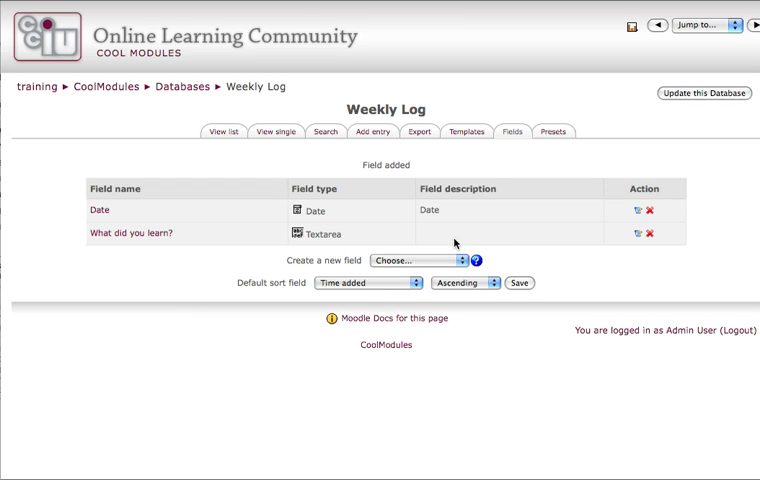
pyautogui.moveTo(440, 260)
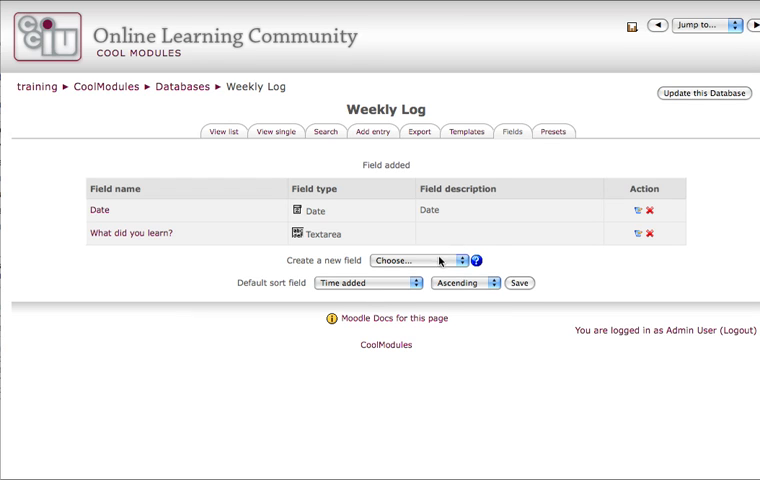
pyautogui.click(419, 260)
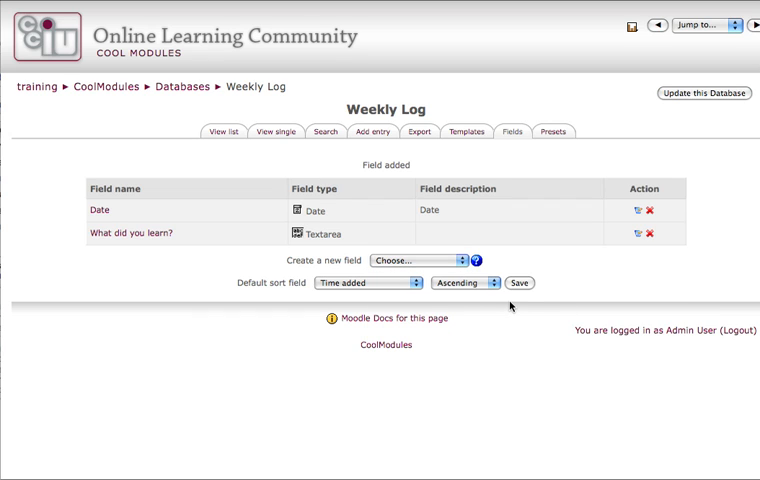
pyautogui.moveTo(524, 235)
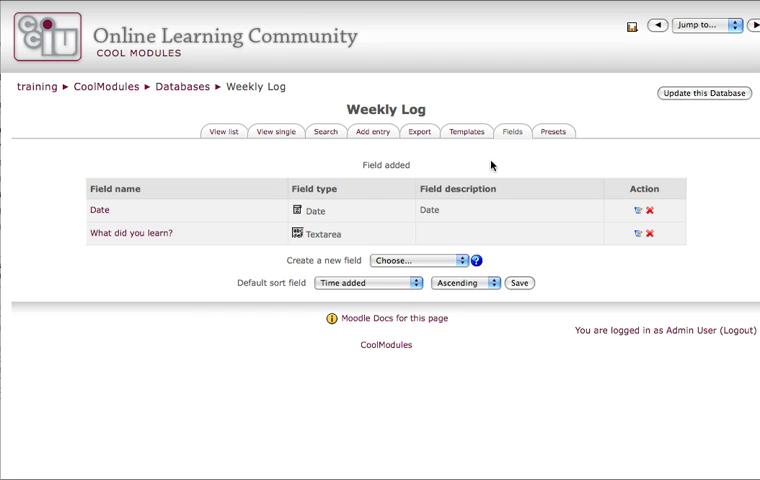
pyautogui.moveTo(483, 148)
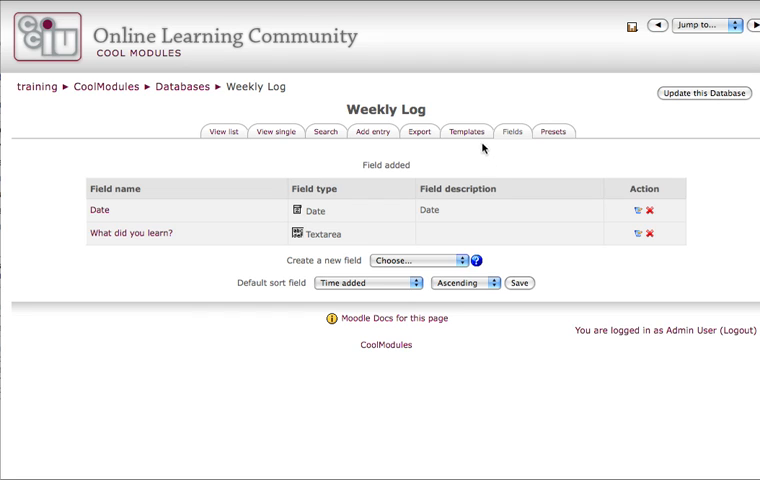
pyautogui.moveTo(467, 131)
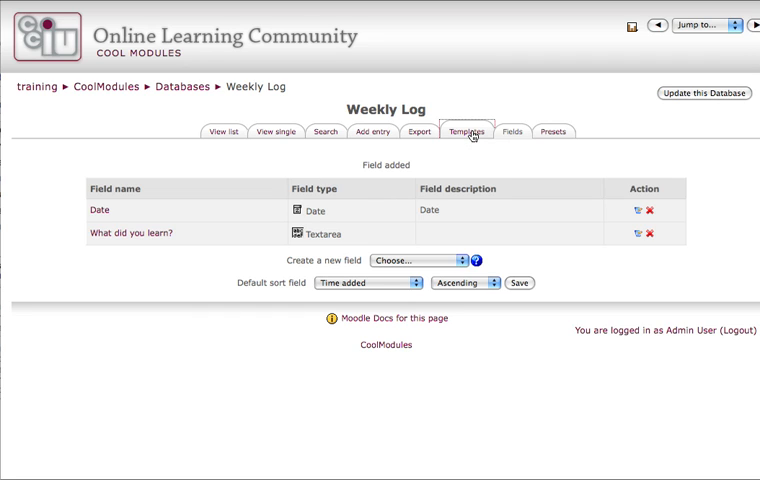
# View the single-entry template showing the Date and What did you learn? tags.
pyautogui.click(467, 131)
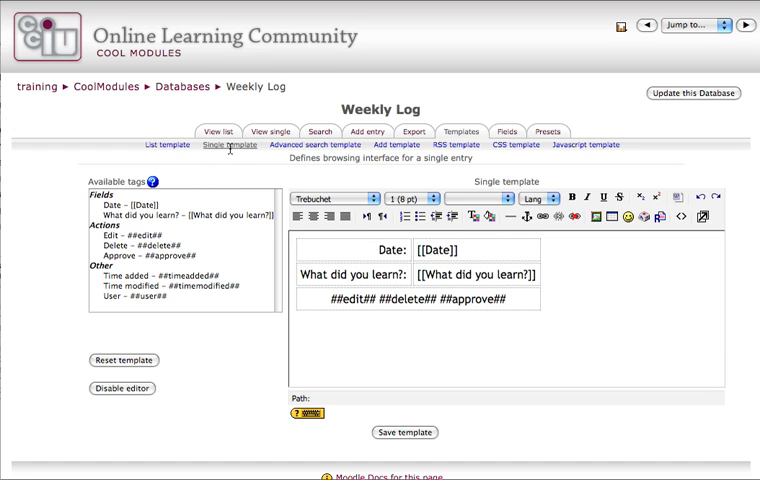
pyautogui.moveTo(271, 131)
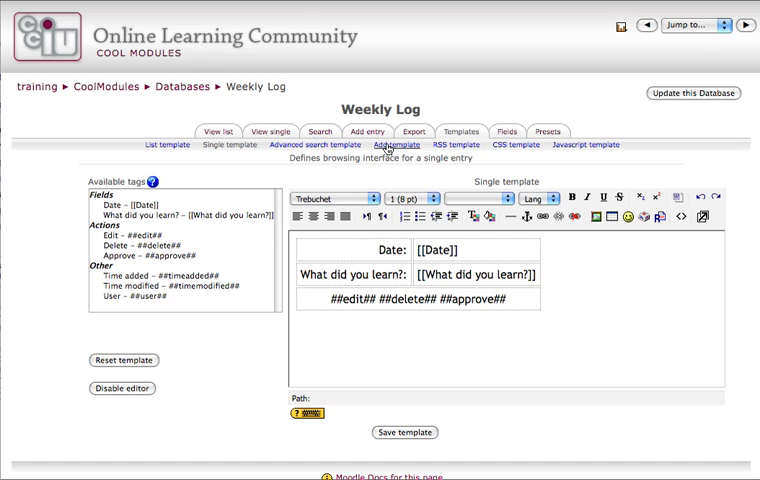
pyautogui.moveTo(393, 147)
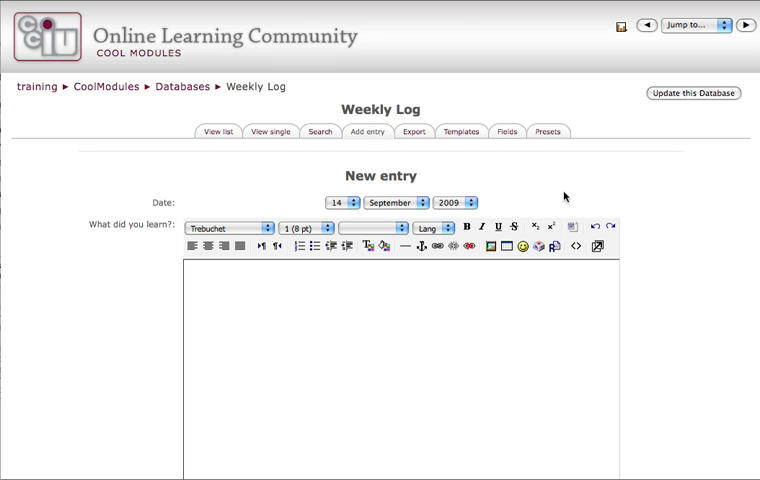
# Preview the blank new-entry form with its date picker and empty What did you learn? box.
pyautogui.scroll(-3)
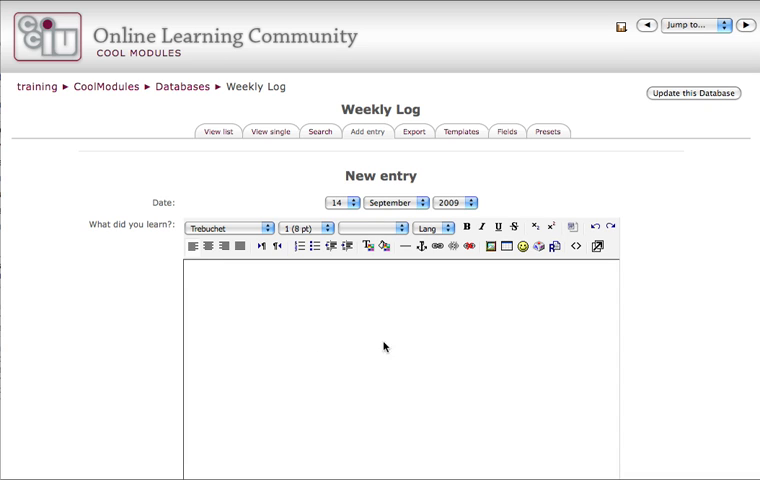
pyautogui.click(461, 131)
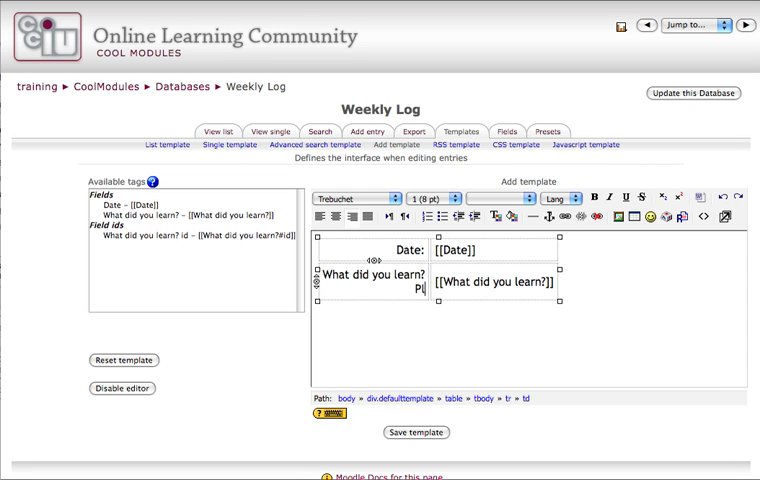
# Add 'Please type at least two paragraphs.' under the label, set 14 pt bold, and save.
pyautogui.write('Please type at least two paragraphs.')
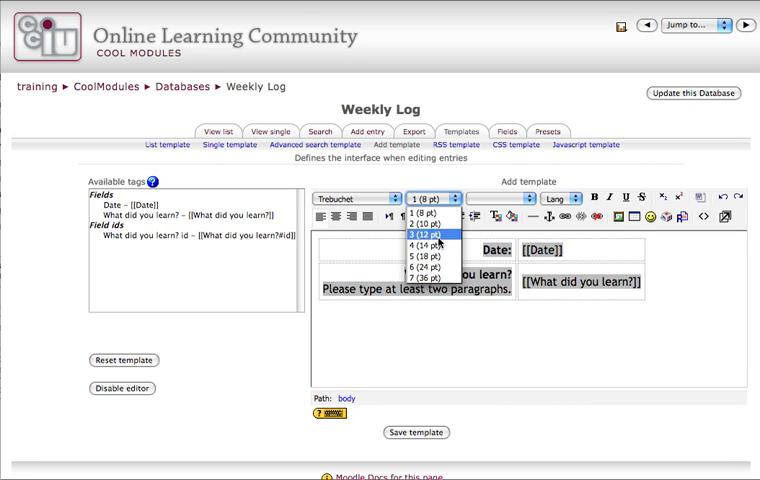
pyautogui.click(432, 246)
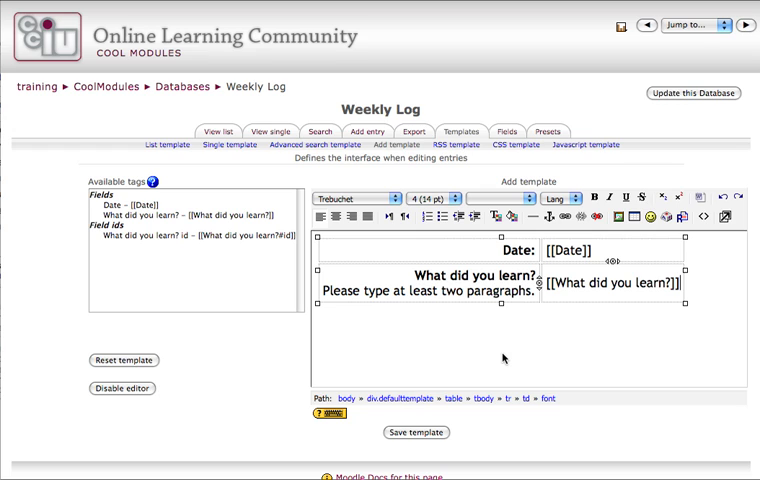
pyautogui.moveTo(661, 300)
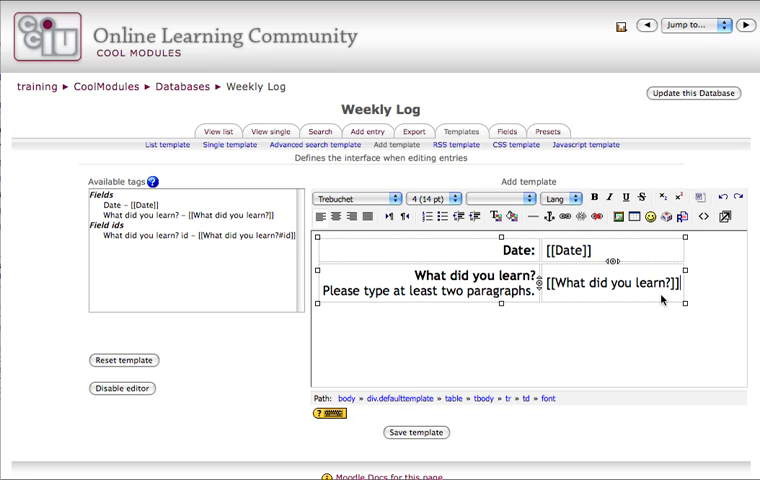
pyautogui.moveTo(550, 305)
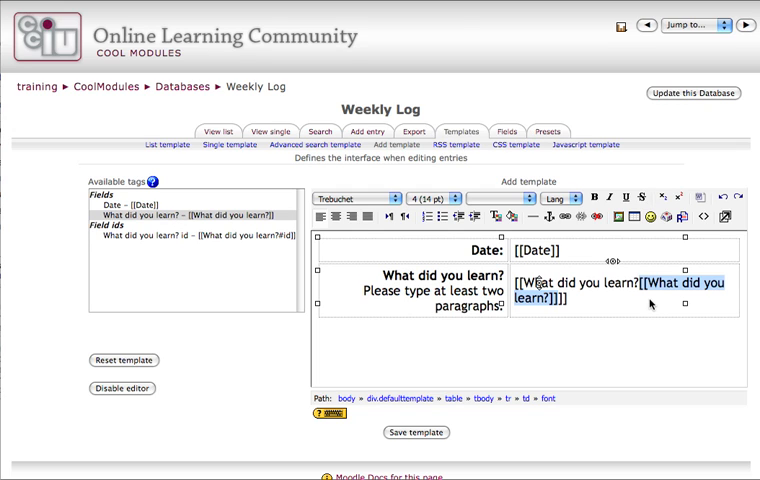
pyautogui.moveTo(584, 305)
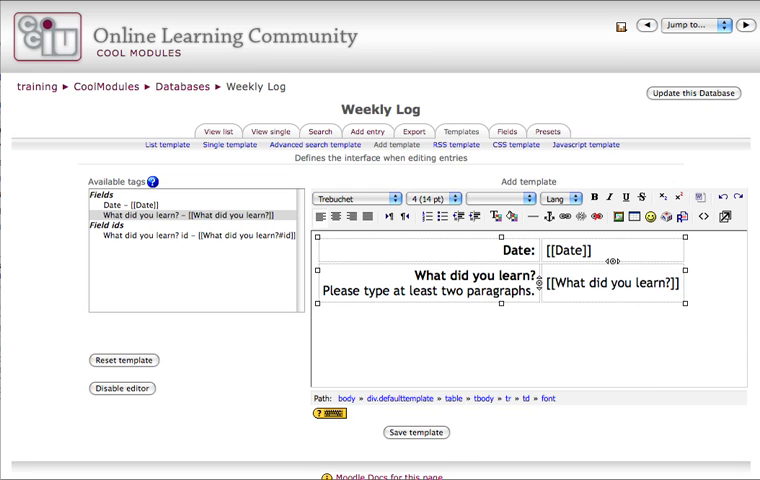
pyautogui.click(413, 432)
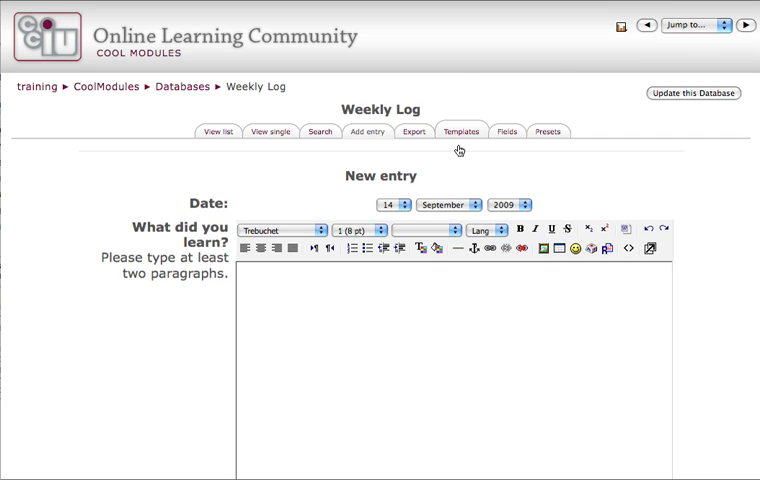
# Return to the templates and open the List template for multiple entries.
pyautogui.click(460, 131)
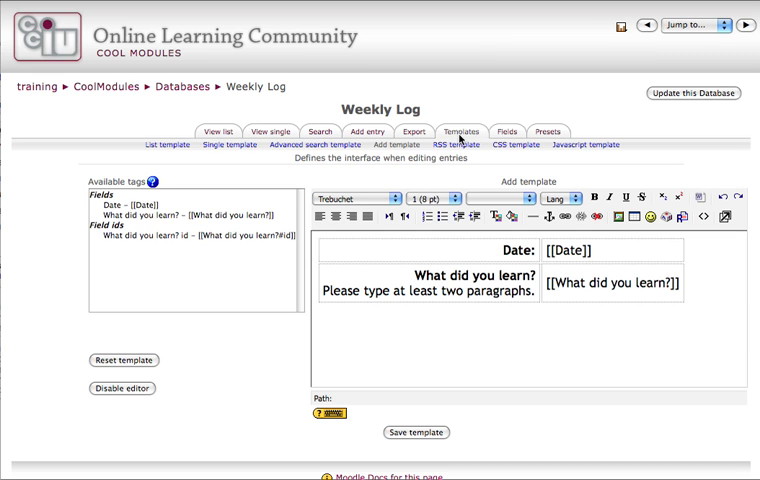
pyautogui.click(166, 144)
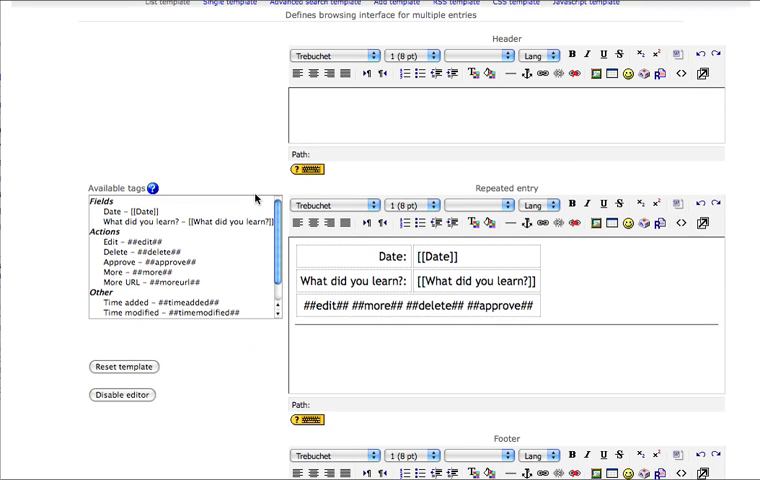
pyautogui.moveTo(328, 224)
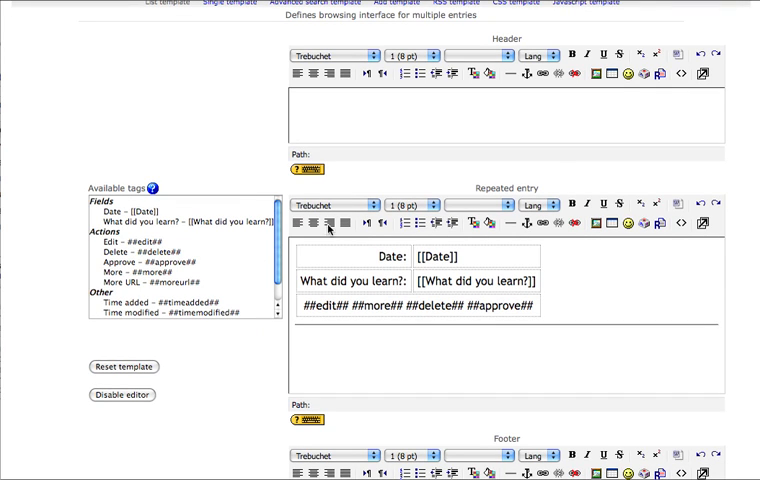
# Remove ##approve## from the repeated entry, centre the action tags, and save the list template.
pyautogui.scroll(-3)
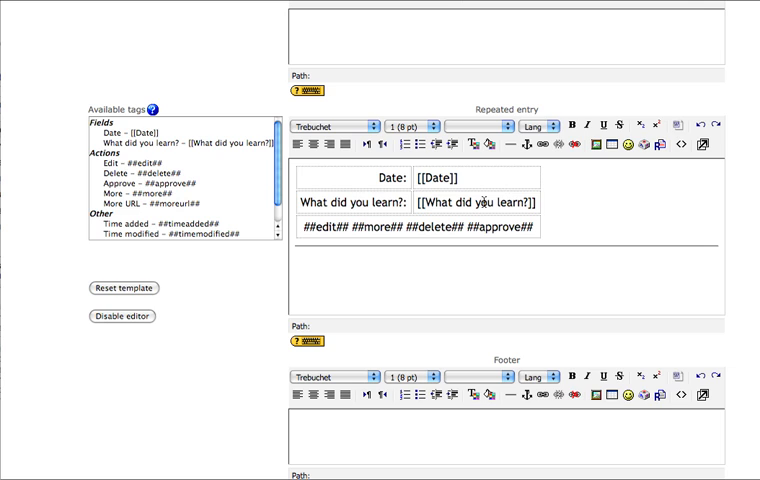
pyautogui.moveTo(556, 210)
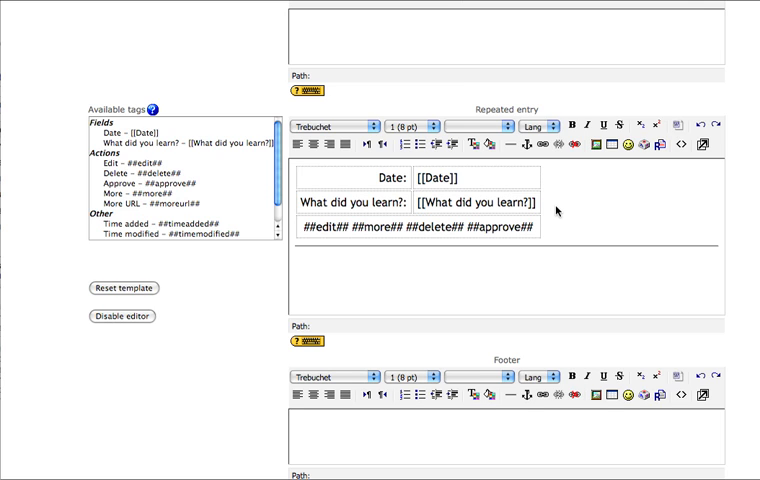
pyautogui.moveTo(321, 221)
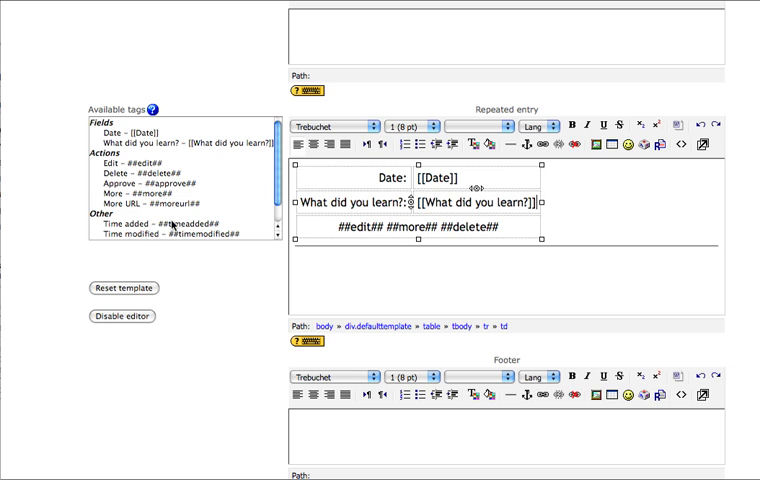
pyautogui.scroll(-3)
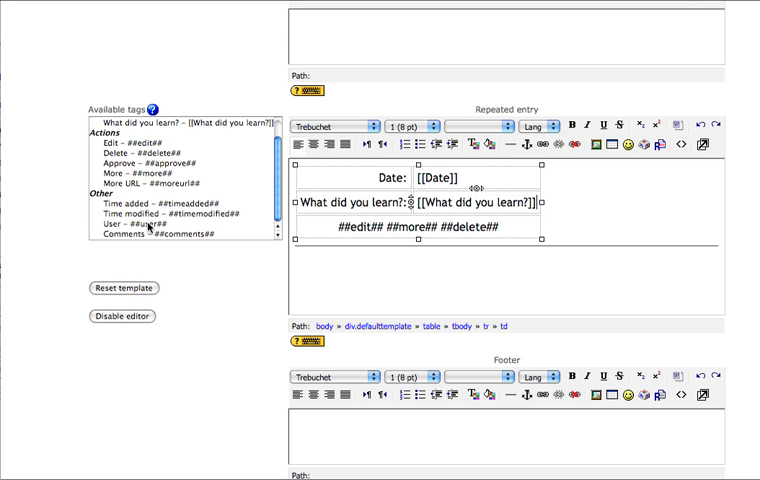
pyautogui.moveTo(145, 240)
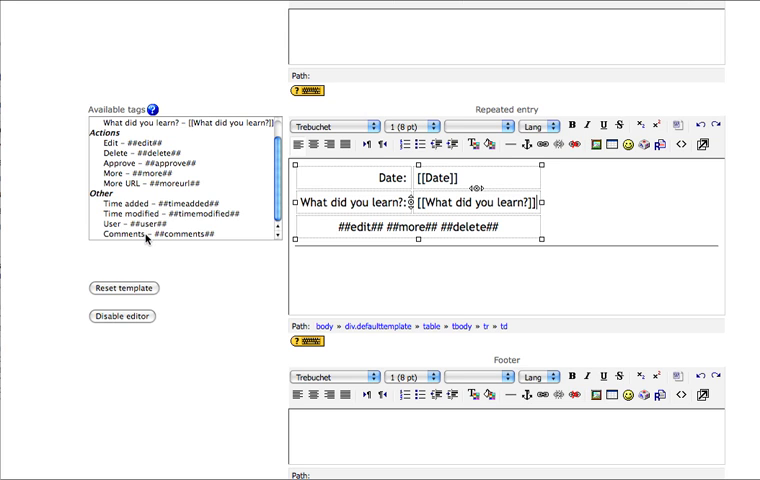
pyautogui.scroll(-3)
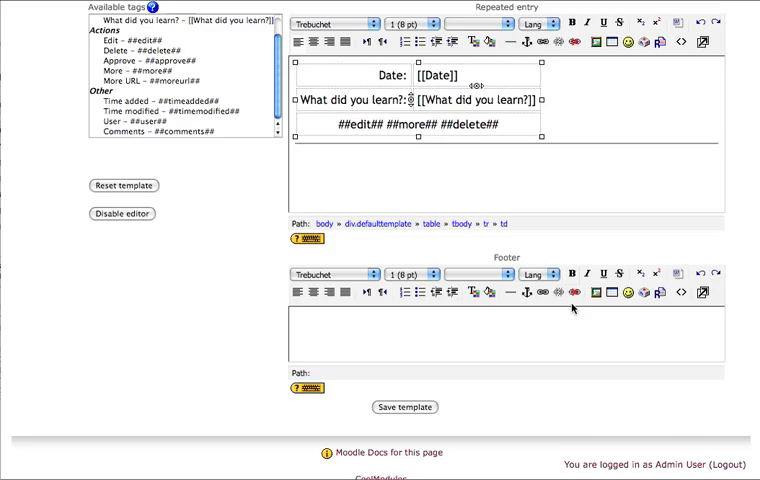
pyautogui.click(404, 407)
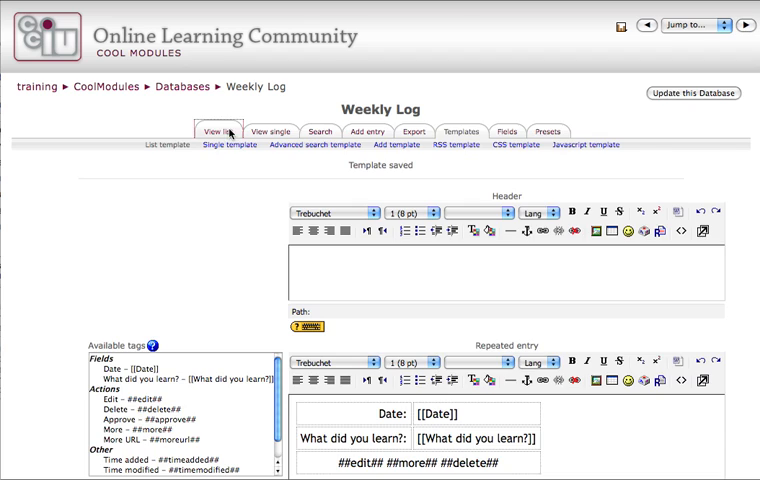
# Check the empty entry list, then start a new Weekly Log entry.
pyautogui.click(223, 131)
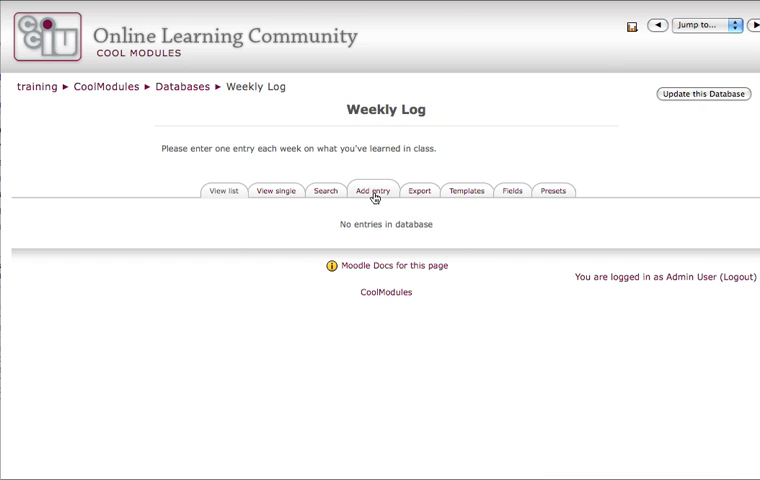
pyautogui.click(371, 190)
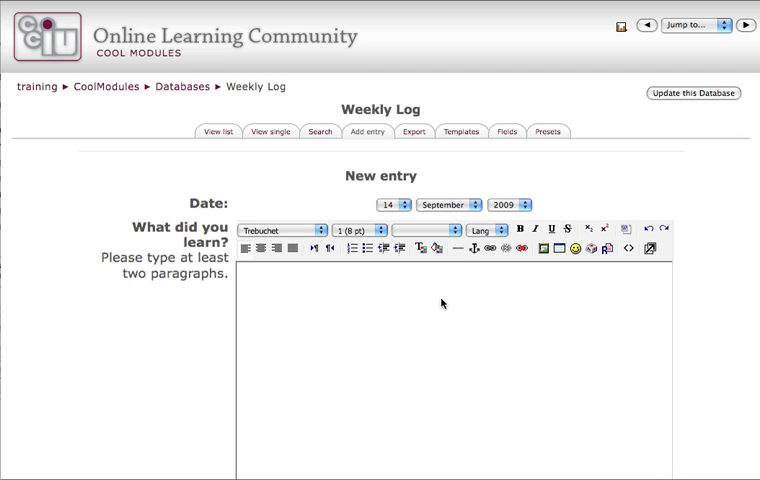
# Save an entry dated 14 September 2009 reading 'I learned to make databases.'.
pyautogui.write('I learned to make databases.')
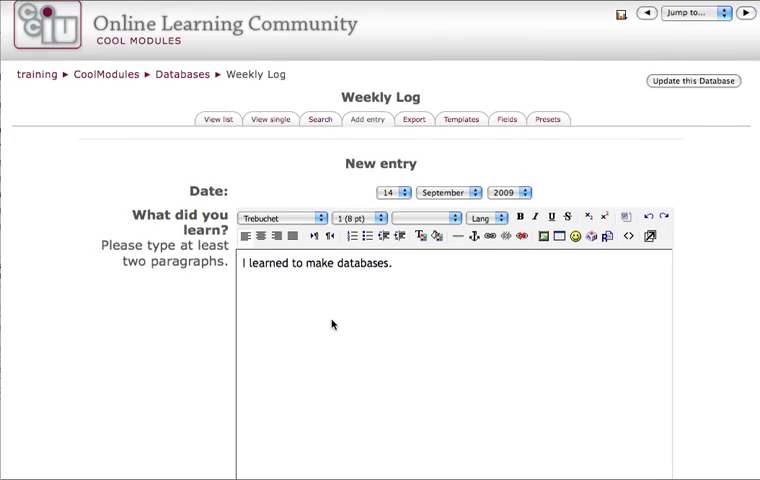
pyautogui.scroll(-3)
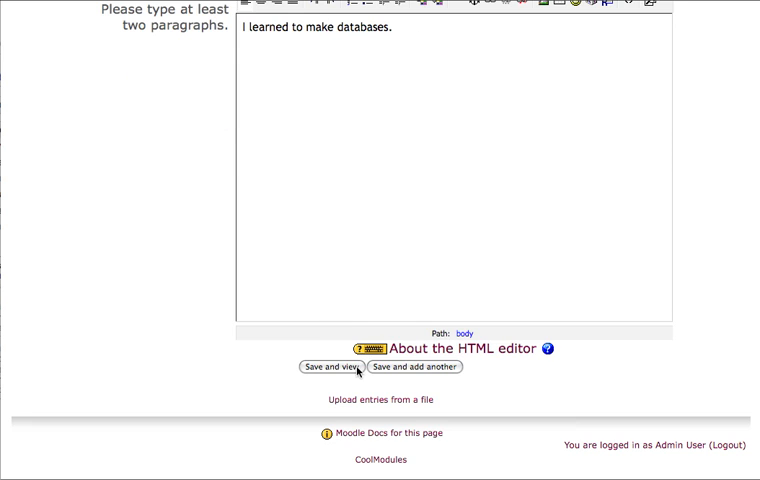
pyautogui.click(329, 367)
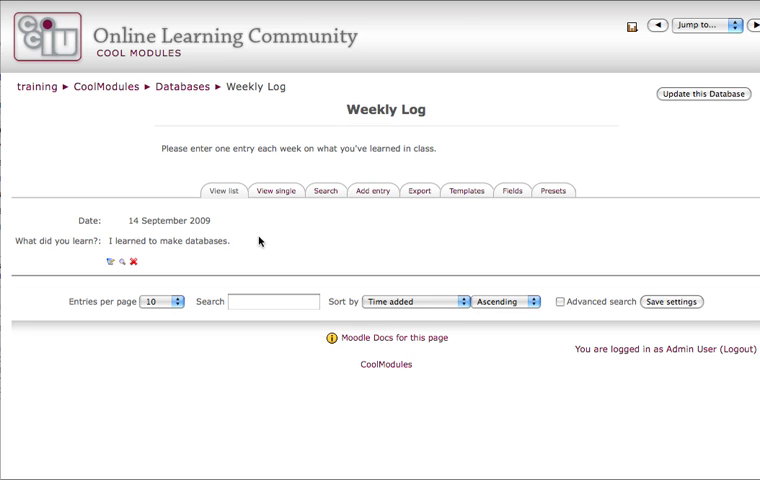
pyautogui.moveTo(303, 302)
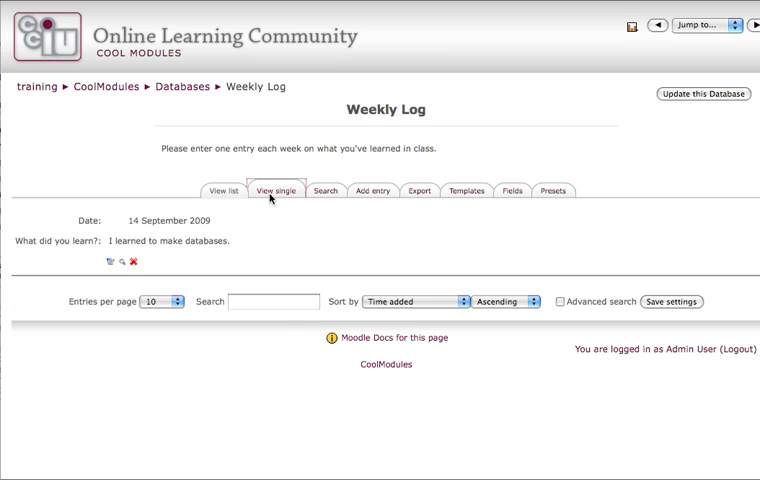
# Show the 14 September 2009 entry on its own single-entry page.
pyautogui.click(223, 131)
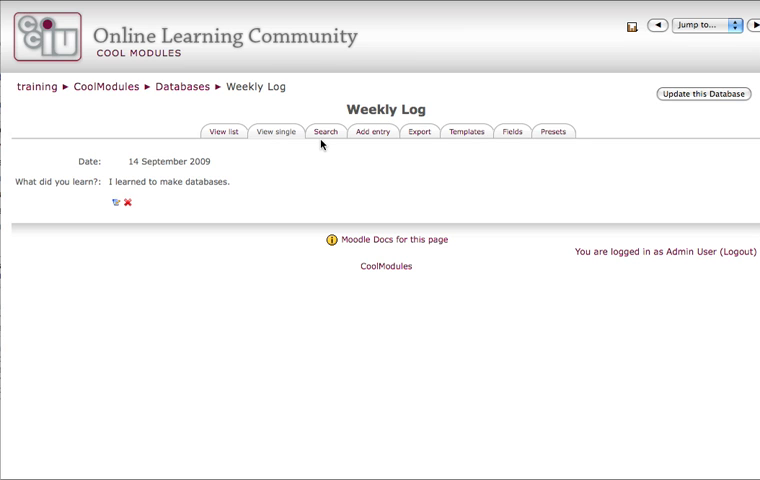
pyautogui.moveTo(332, 124)
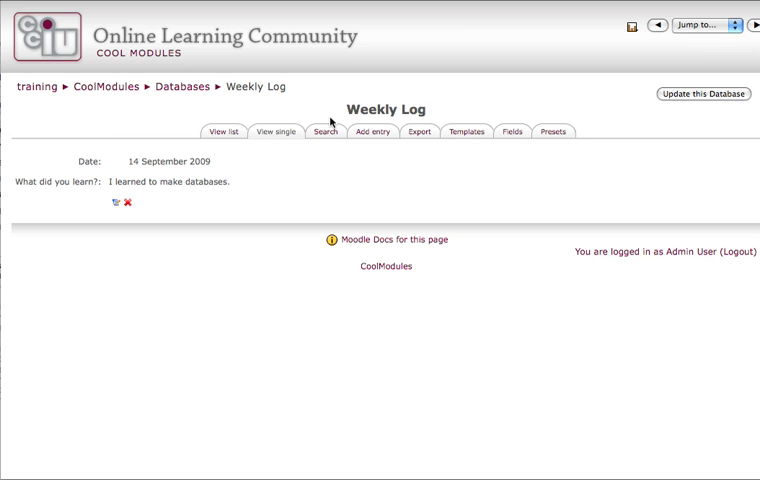
# View the Weekly Log advanced search form and try its What did you learn? and Author surname fields.
pyautogui.click(325, 131)
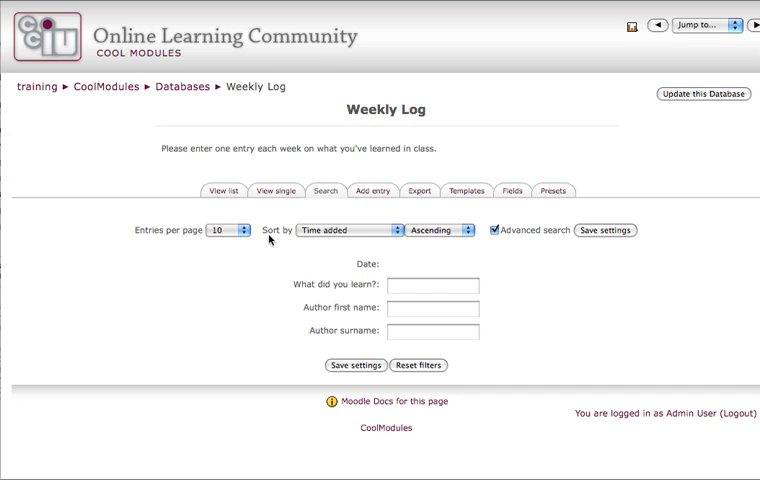
pyautogui.click(433, 286)
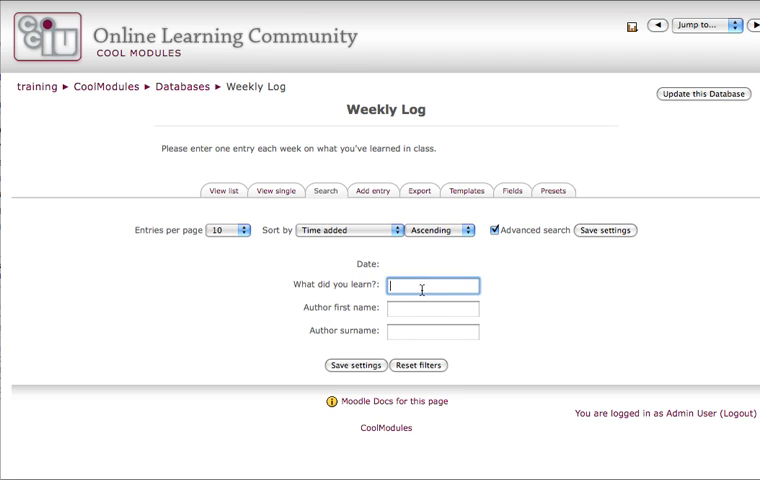
pyautogui.click(432, 331)
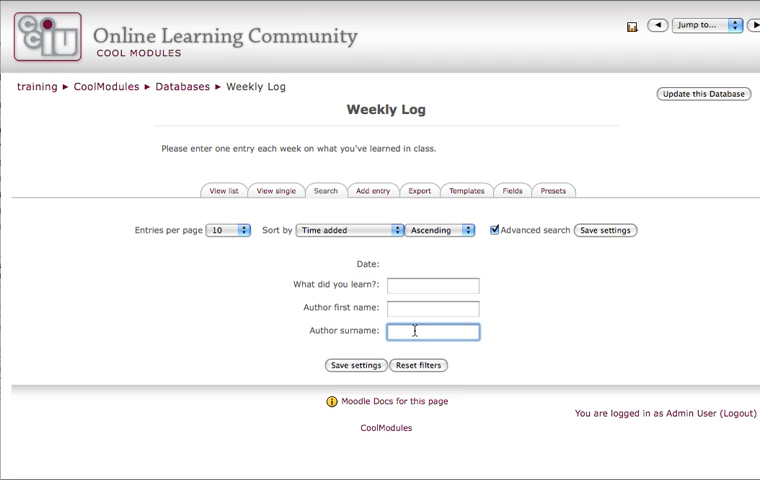
pyautogui.moveTo(447, 264)
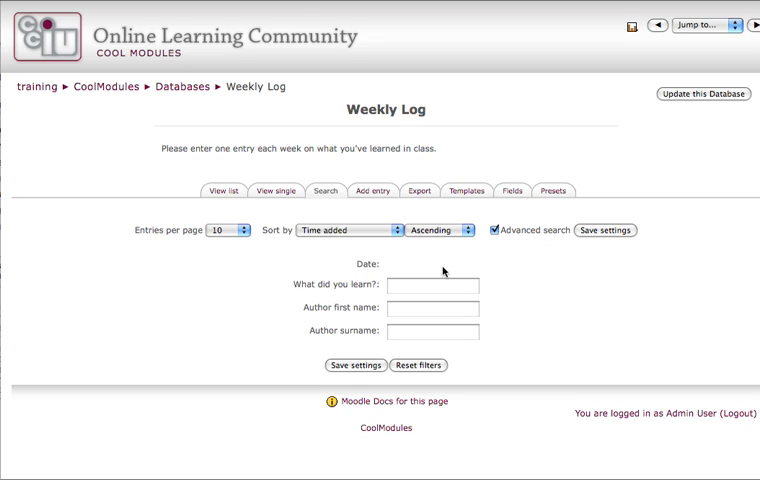
pyautogui.moveTo(433, 272)
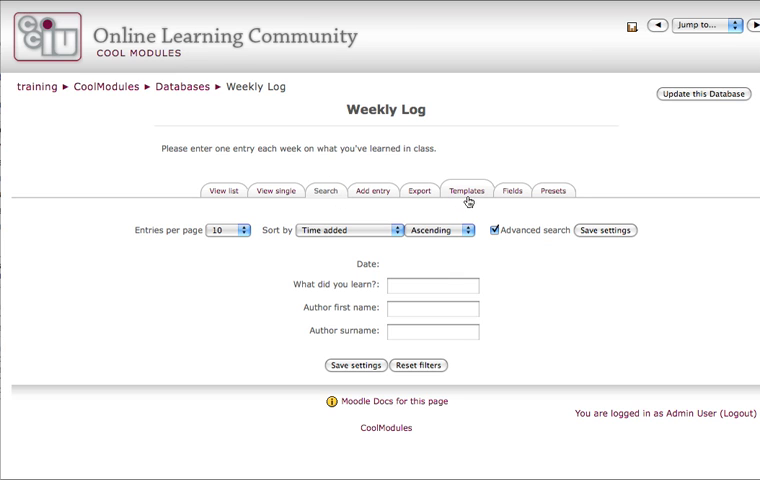
# Save the Weekly Log advanced search template with Date, What did you learn? and author name rows.
pyautogui.click(465, 190)
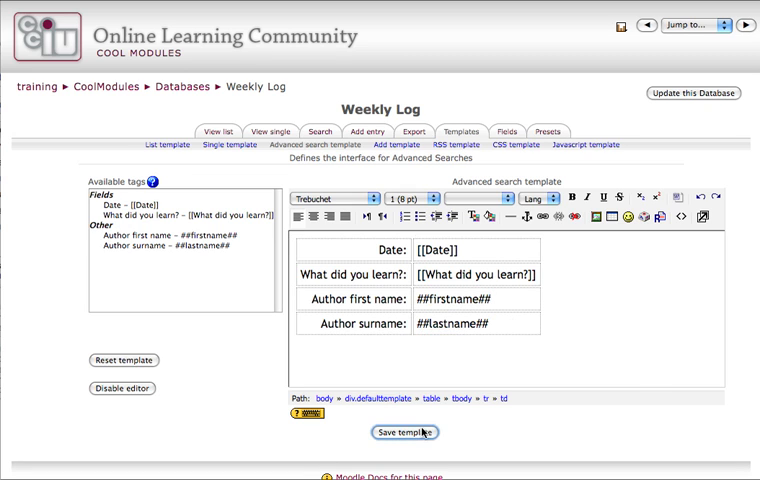
pyautogui.click(399, 432)
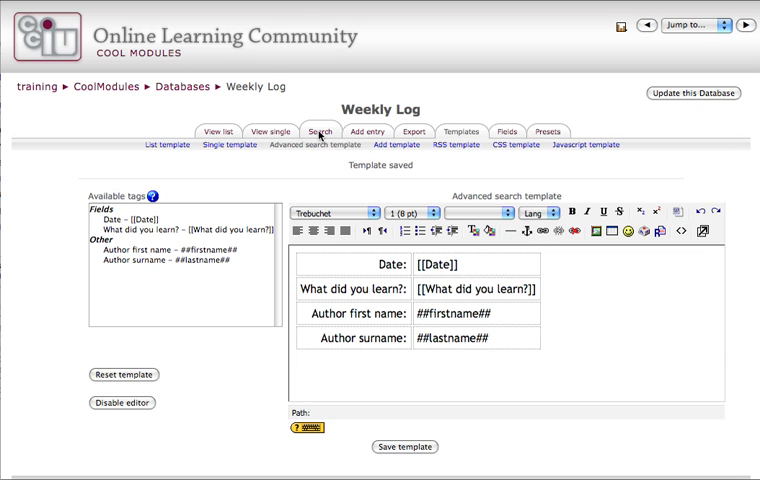
pyautogui.moveTo(465, 113)
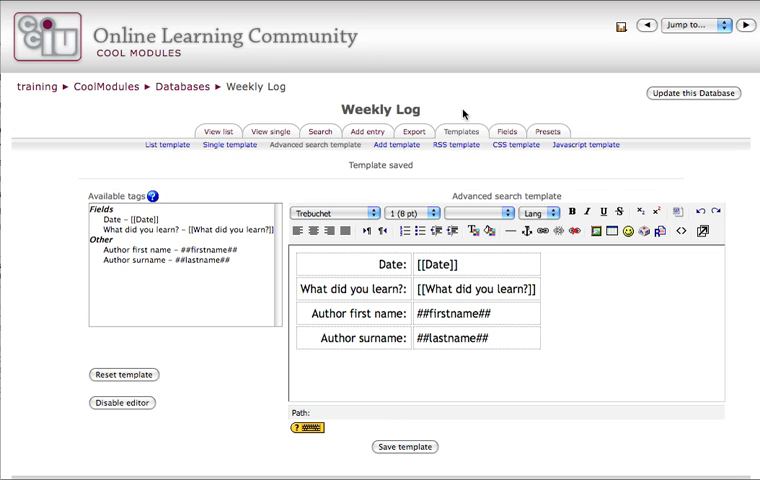
pyautogui.moveTo(510, 131)
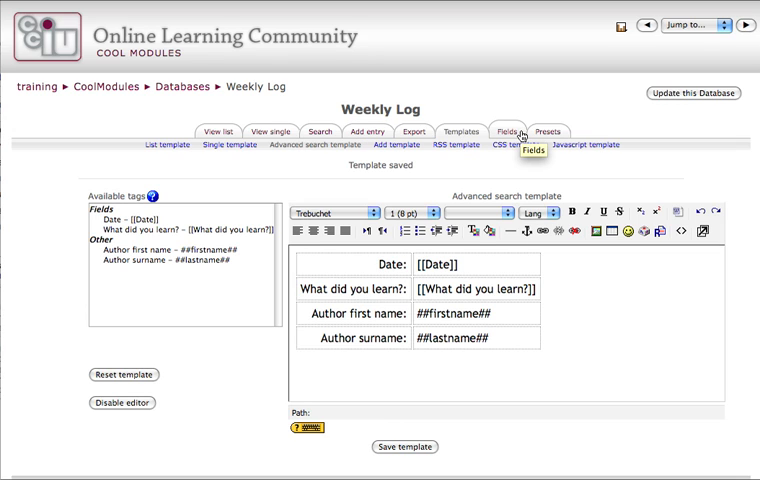
pyautogui.moveTo(414, 131)
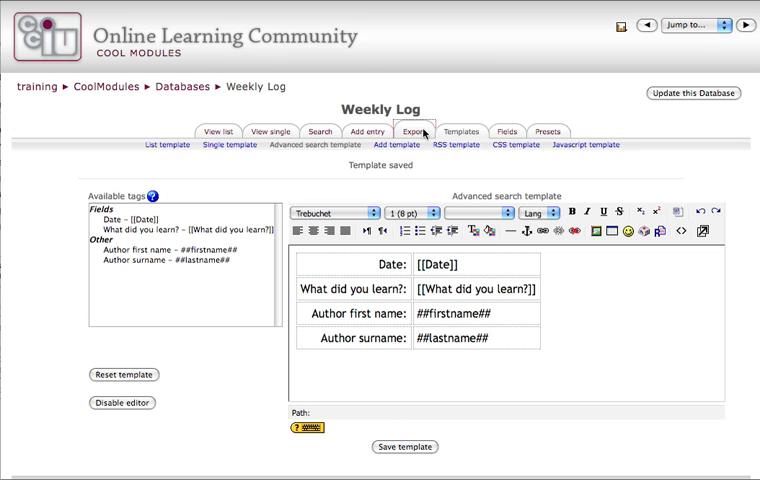
# Show the Weekly Log export page with CSV format and Date and What did you learn? ticked.
pyautogui.click(415, 131)
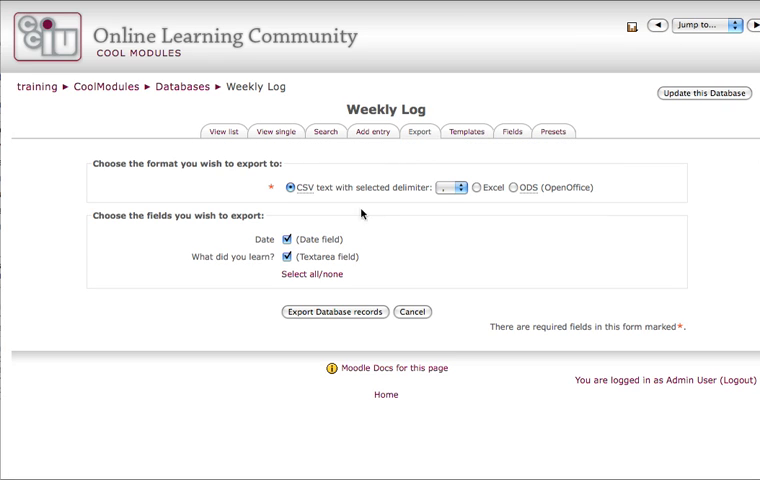
pyautogui.moveTo(484, 195)
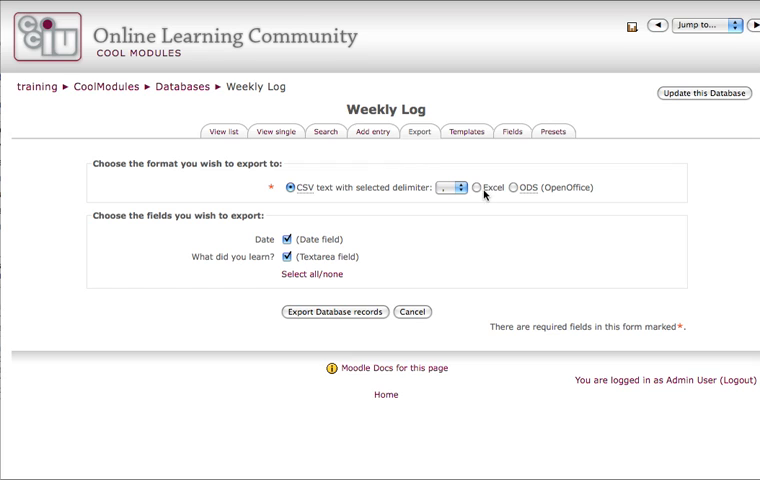
pyautogui.moveTo(555, 200)
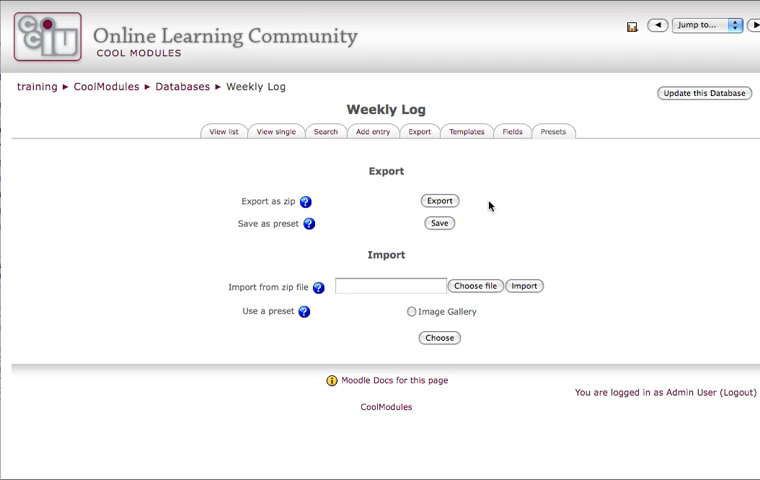
pyautogui.moveTo(541, 203)
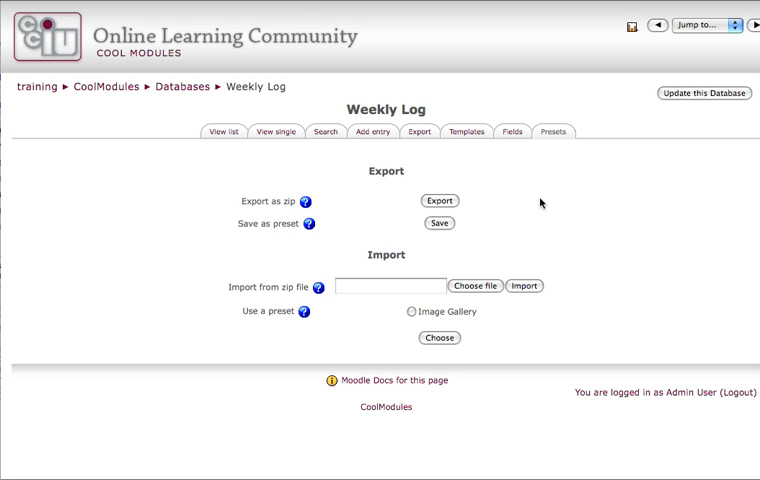
pyautogui.moveTo(619, 143)
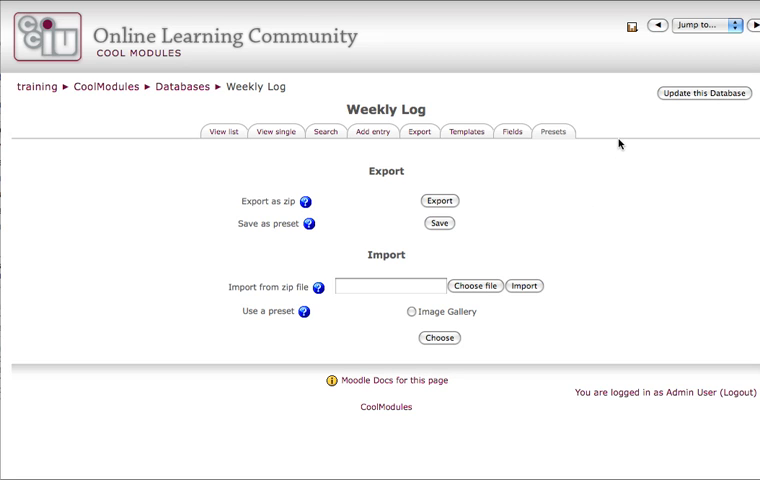